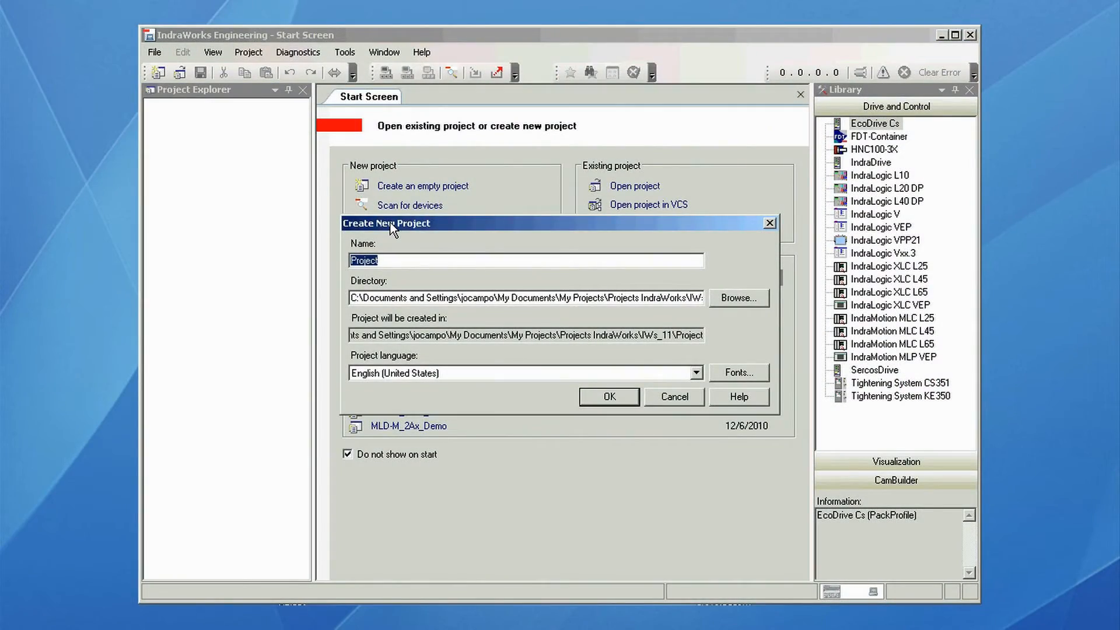
Create the empty project MLD-S_Demo and start a scan for connected devices.
{"action": "type", "text": "MLD-S_Demo"}
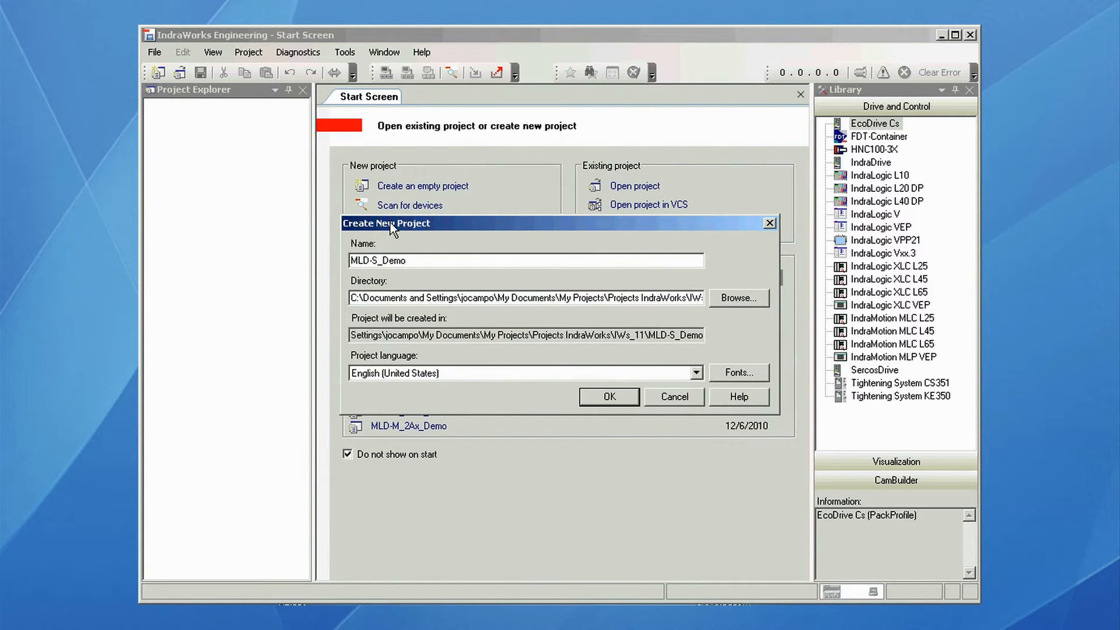
{"action": "left_click", "coordinate": [607, 396]}
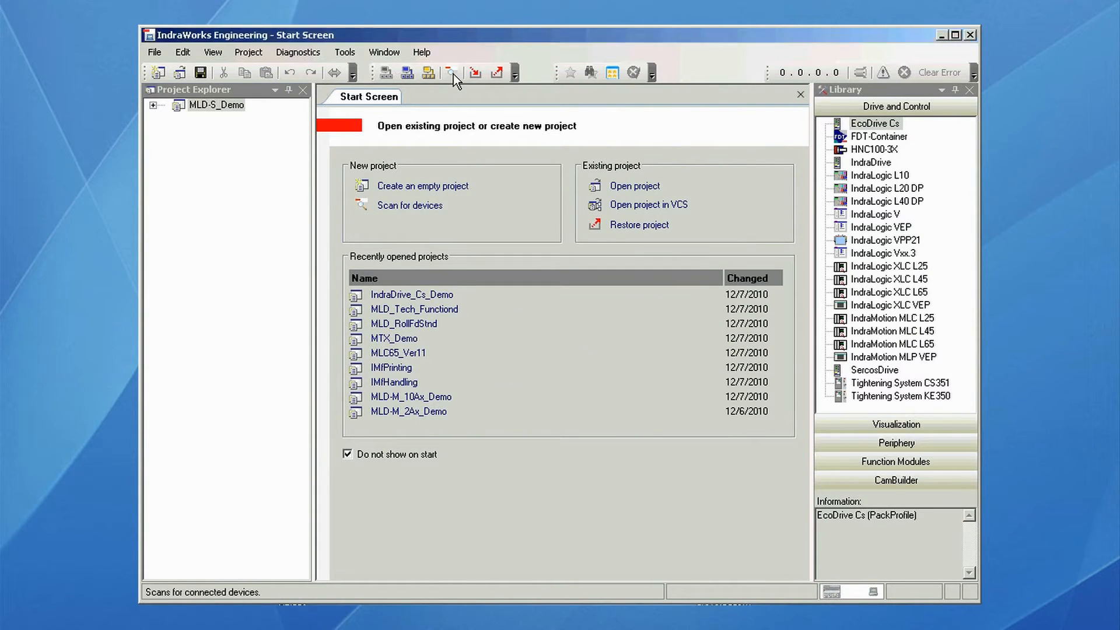
{"action": "left_click", "coordinate": [217, 105]}
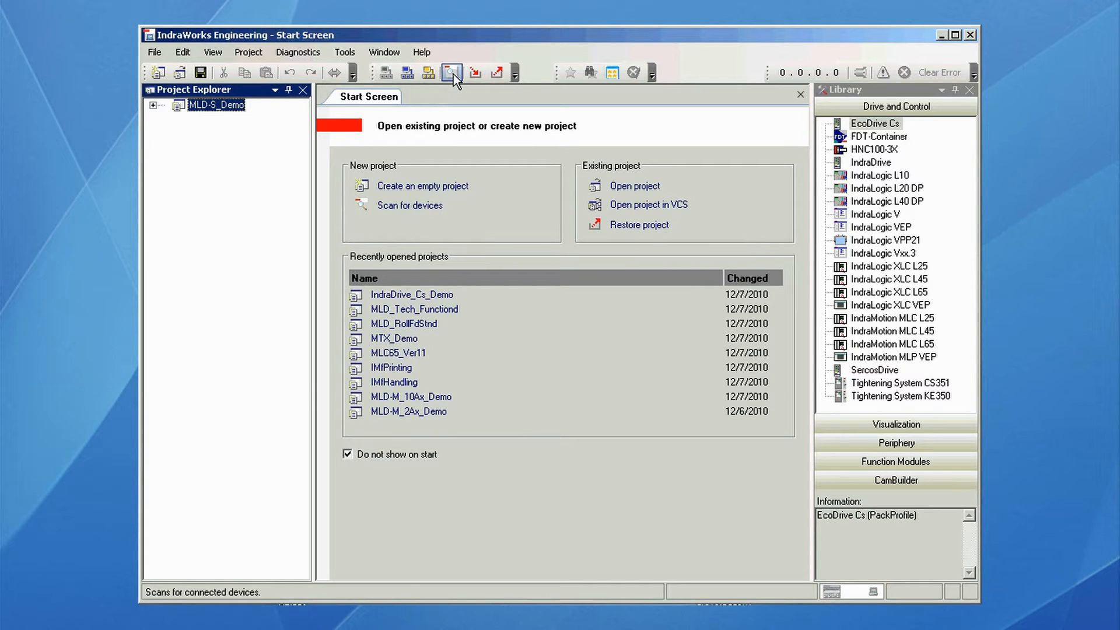
{"action": "left_click", "coordinate": [450, 73]}
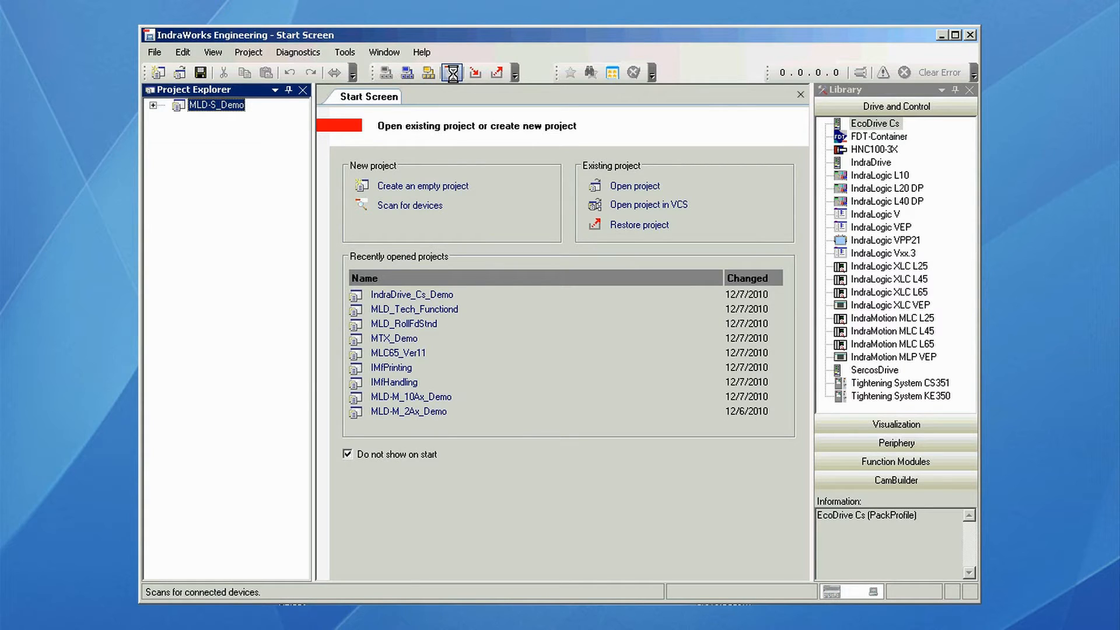
Search for IndraDrive (Ethernet) at 192.168.1.12 and add the found HCS02.1 drive to the project.
{"action": "left_click", "coordinate": [410, 205]}
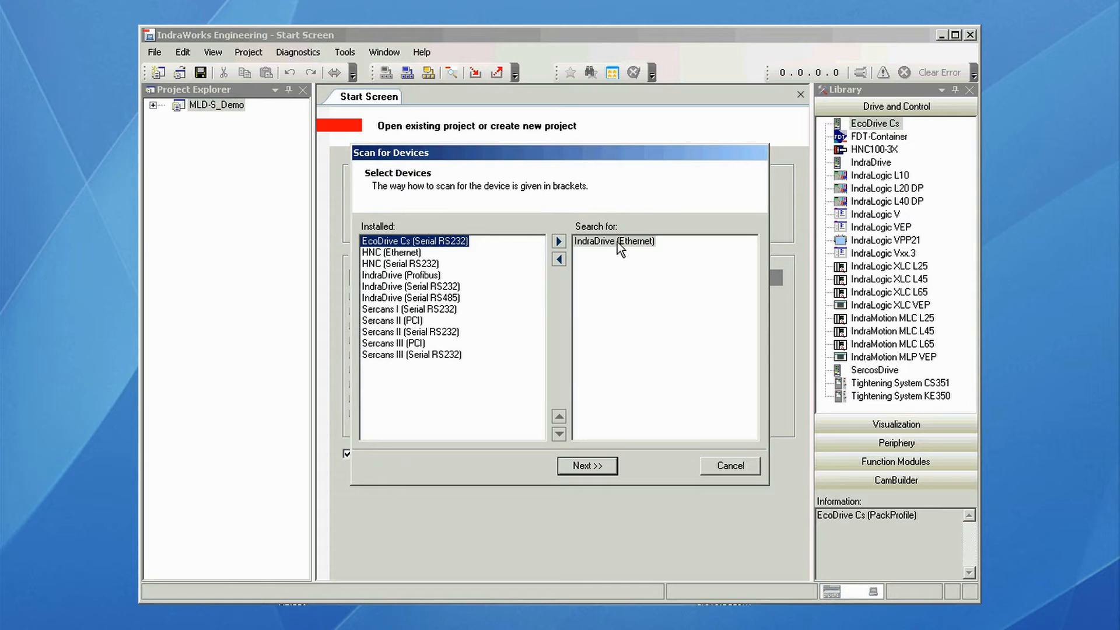
{"action": "left_click", "coordinate": [613, 240]}
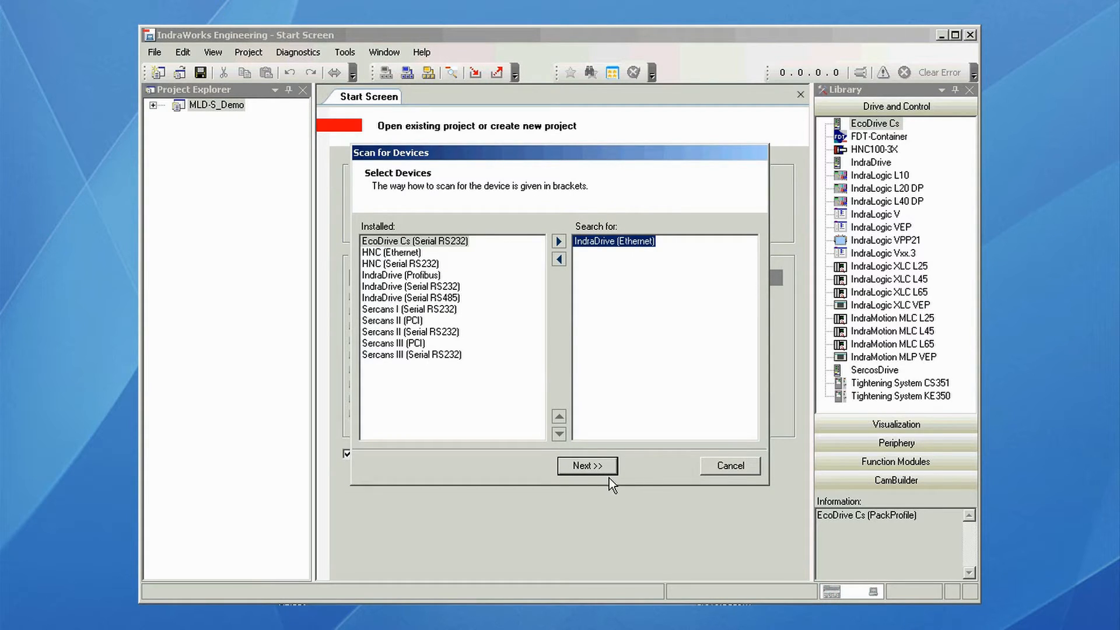
{"action": "left_click", "coordinate": [586, 465]}
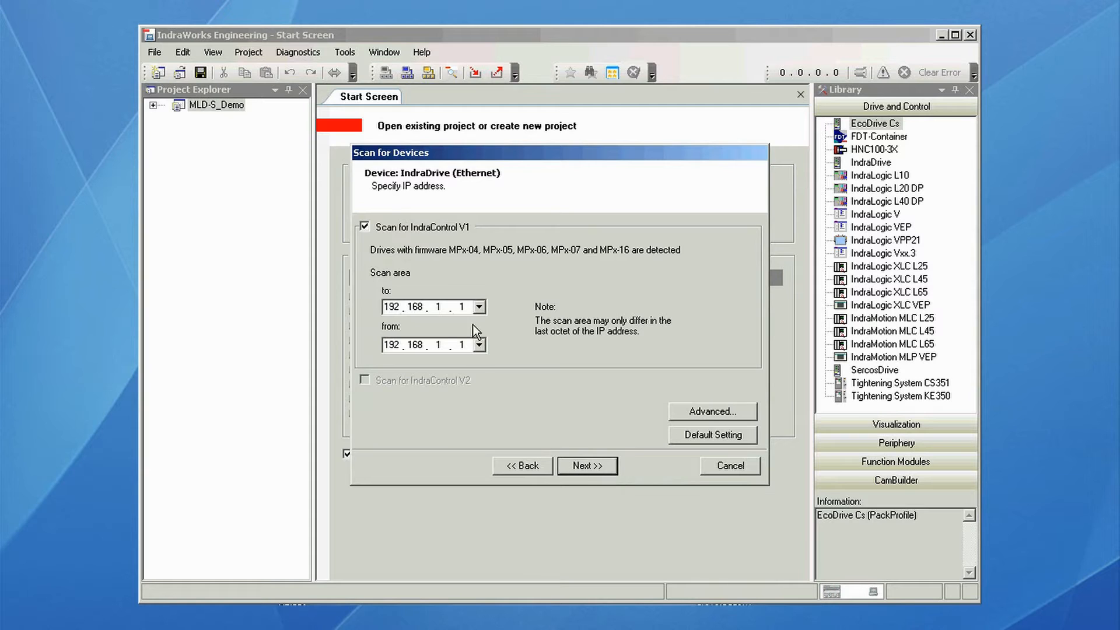
{"action": "type", "text": "2"}
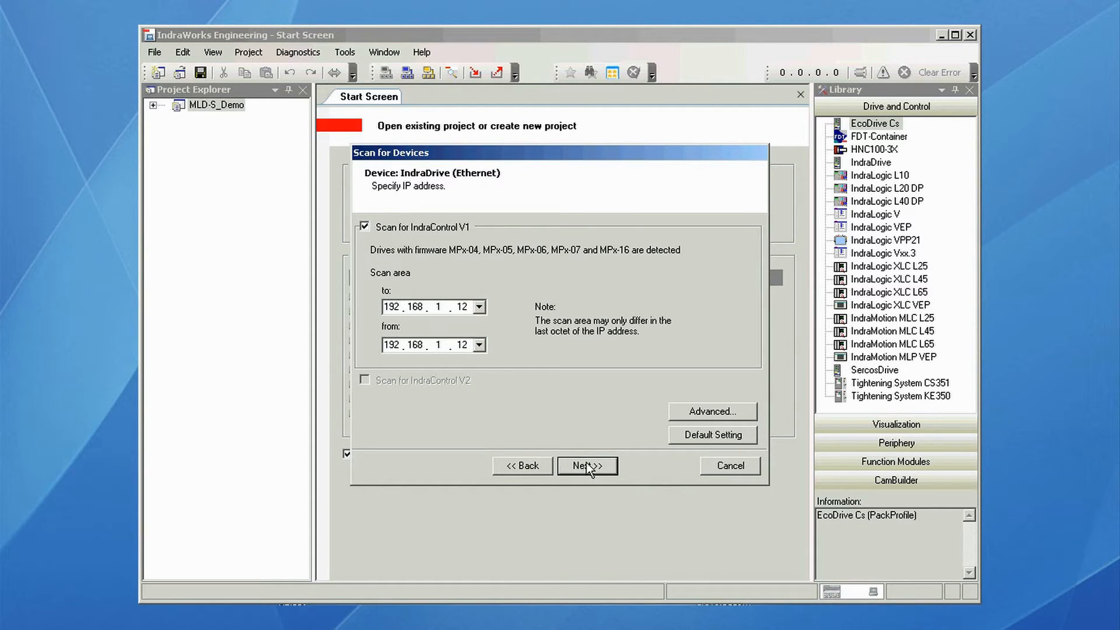
{"action": "left_click", "coordinate": [587, 466]}
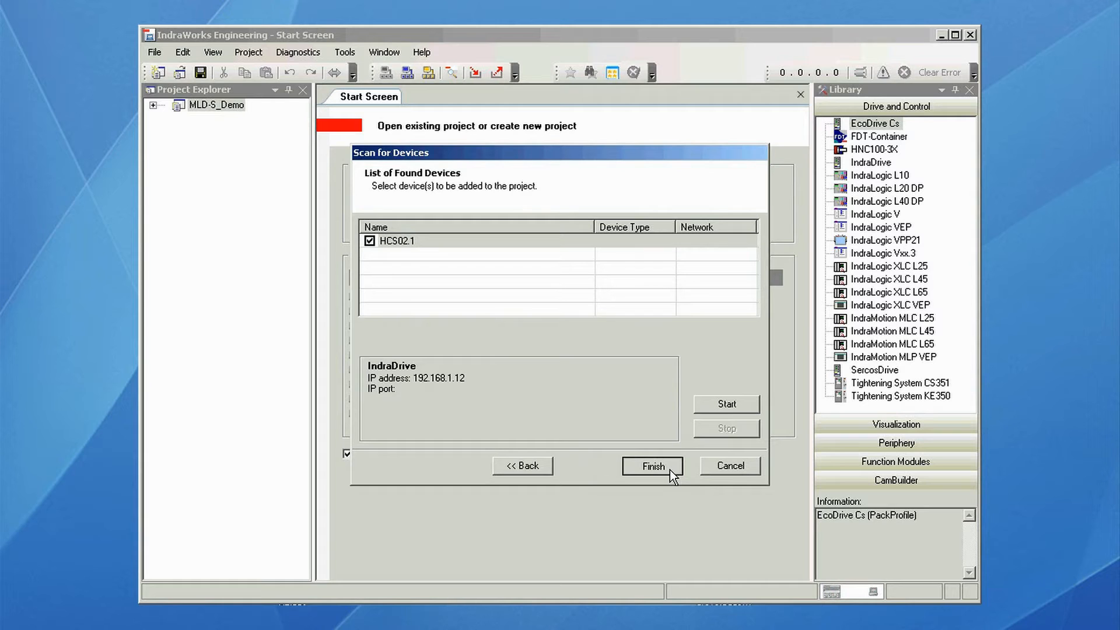
{"action": "mouse_move", "coordinate": [626, 431]}
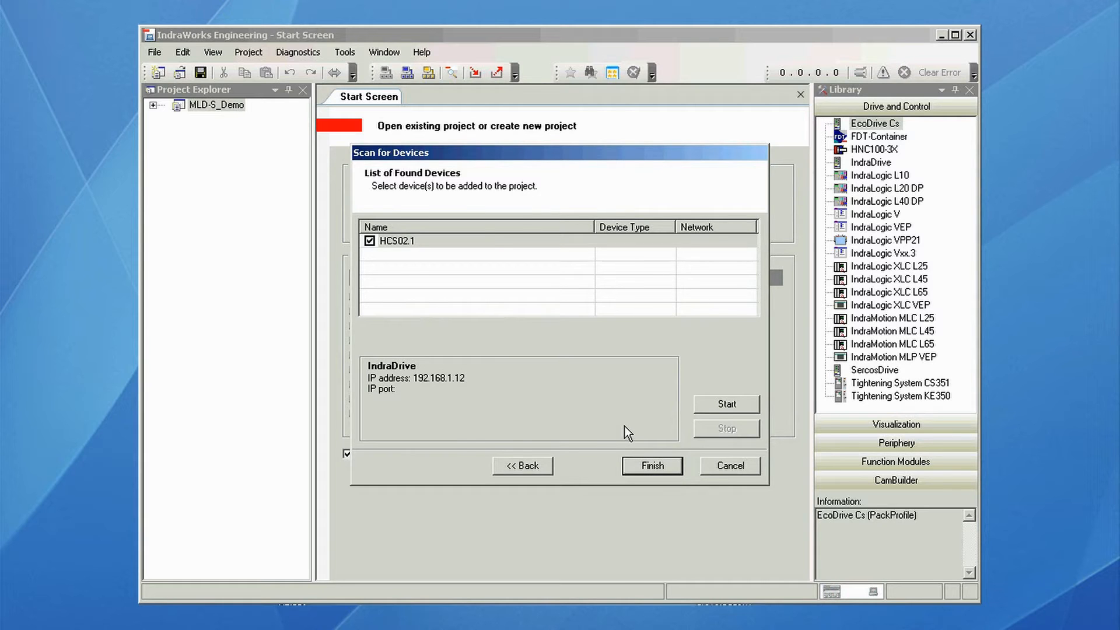
{"action": "left_click", "coordinate": [650, 465]}
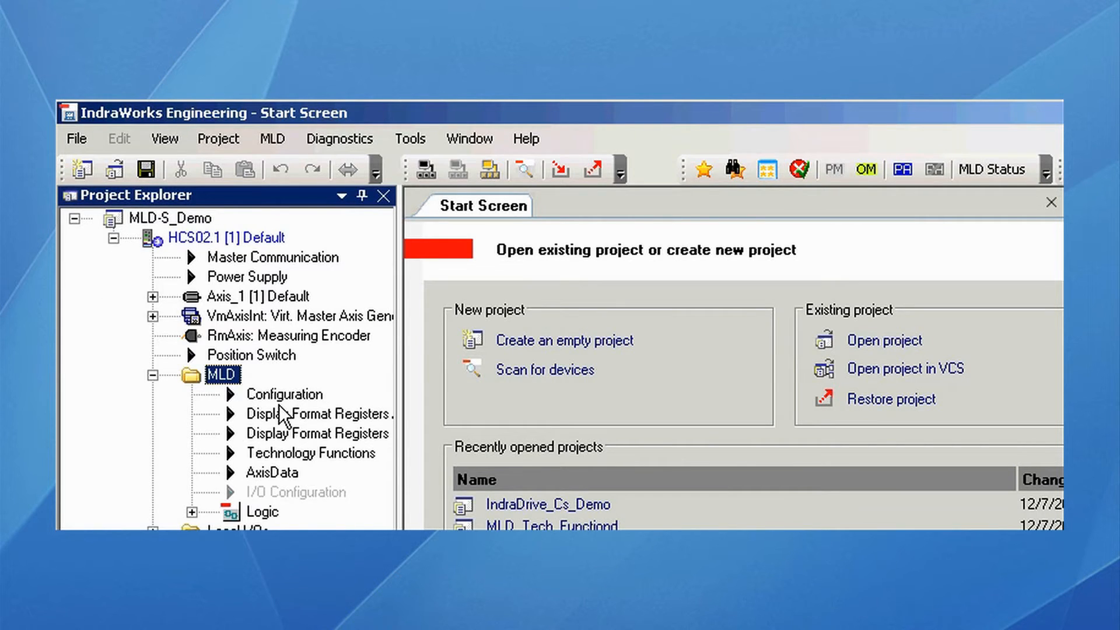
Open the drive's MLD Configuration and give the PLC permanent control over the drive.
{"action": "double_click", "coordinate": [284, 393]}
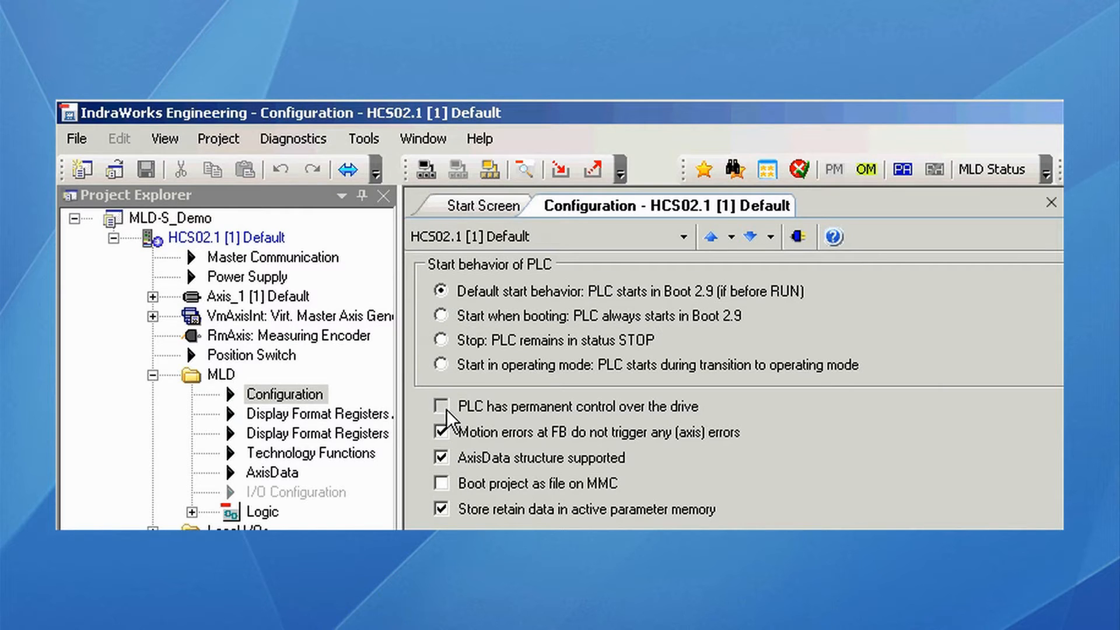
{"action": "left_click", "coordinate": [441, 406]}
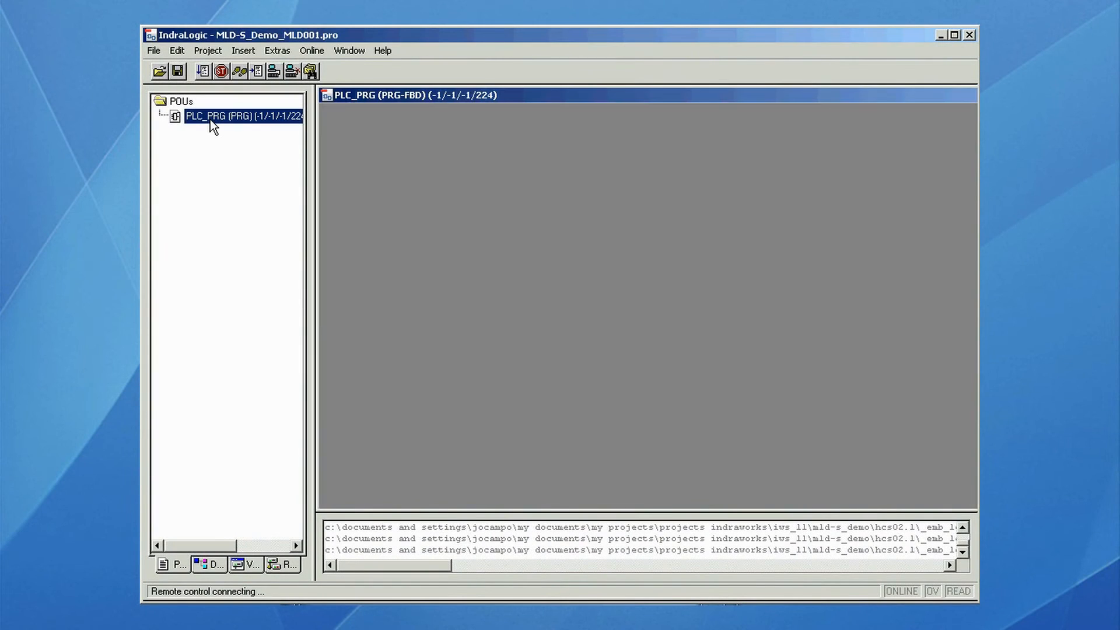
Insert an MC_Power block into PLC_PRG and name its instance fbPwr_Ax1.
{"action": "double_click", "coordinate": [229, 116]}
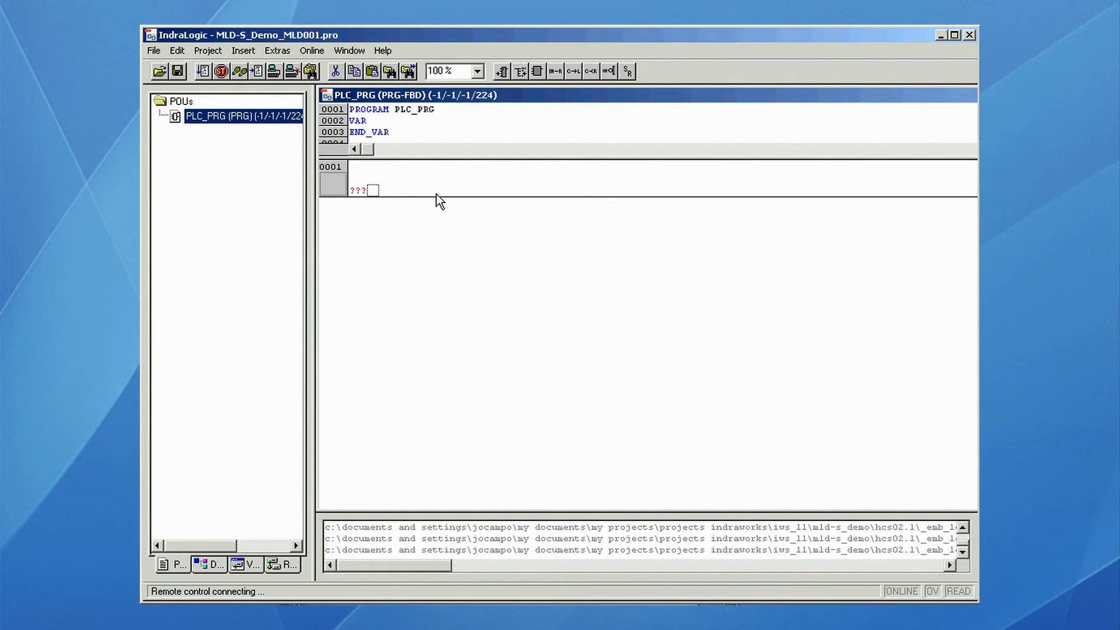
{"action": "mouse_move", "coordinate": [437, 184]}
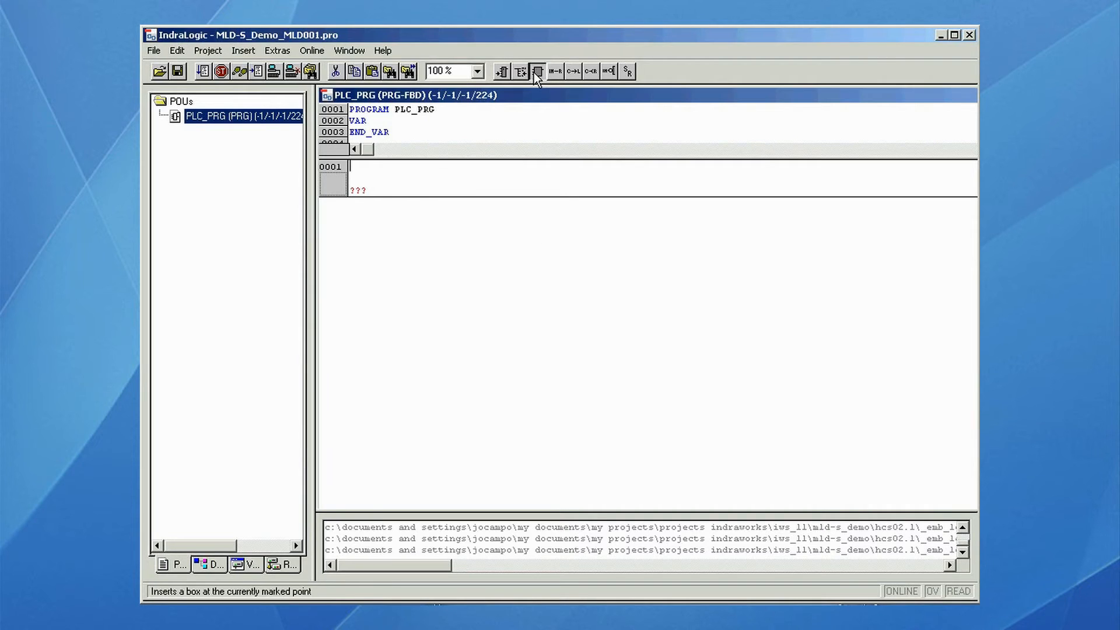
{"action": "left_click", "coordinate": [537, 71]}
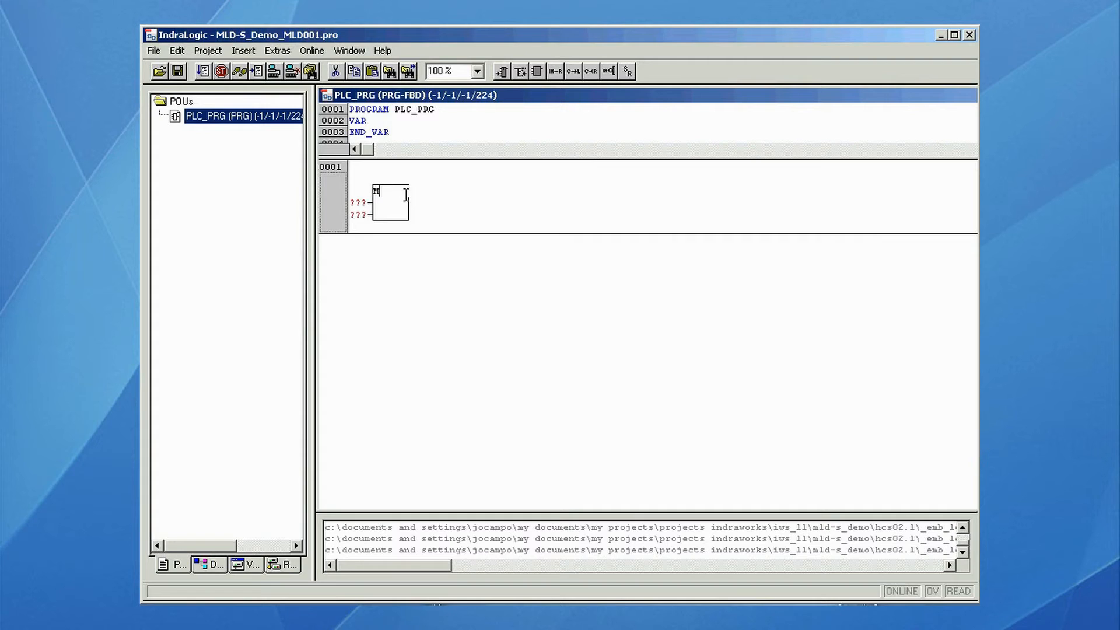
{"action": "type", "text": "MC_Power"}
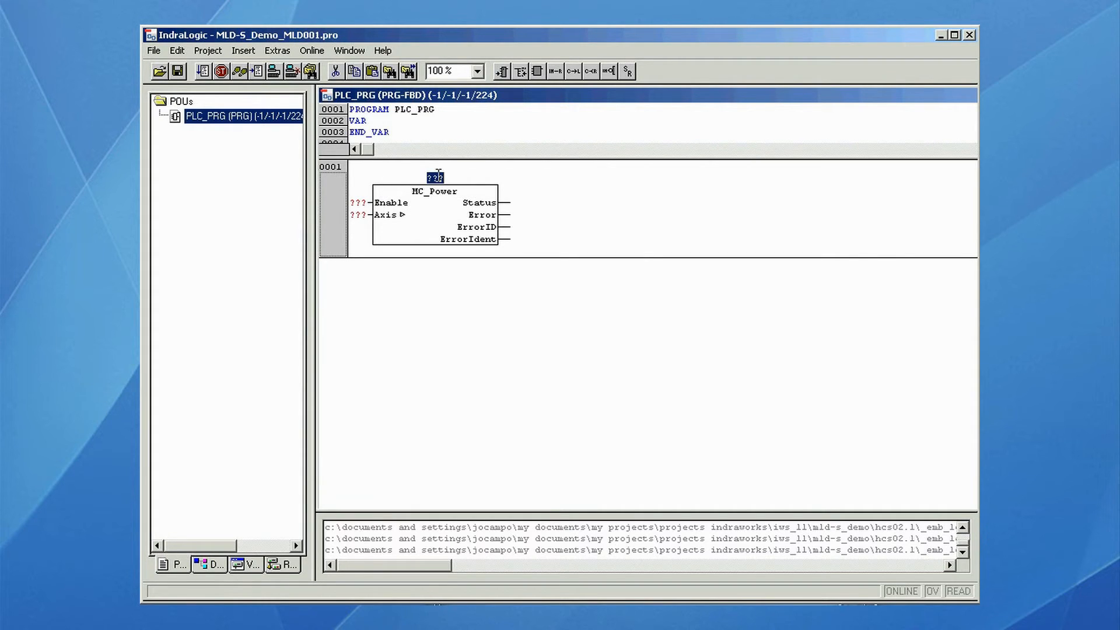
{"action": "type", "text": "fb"}
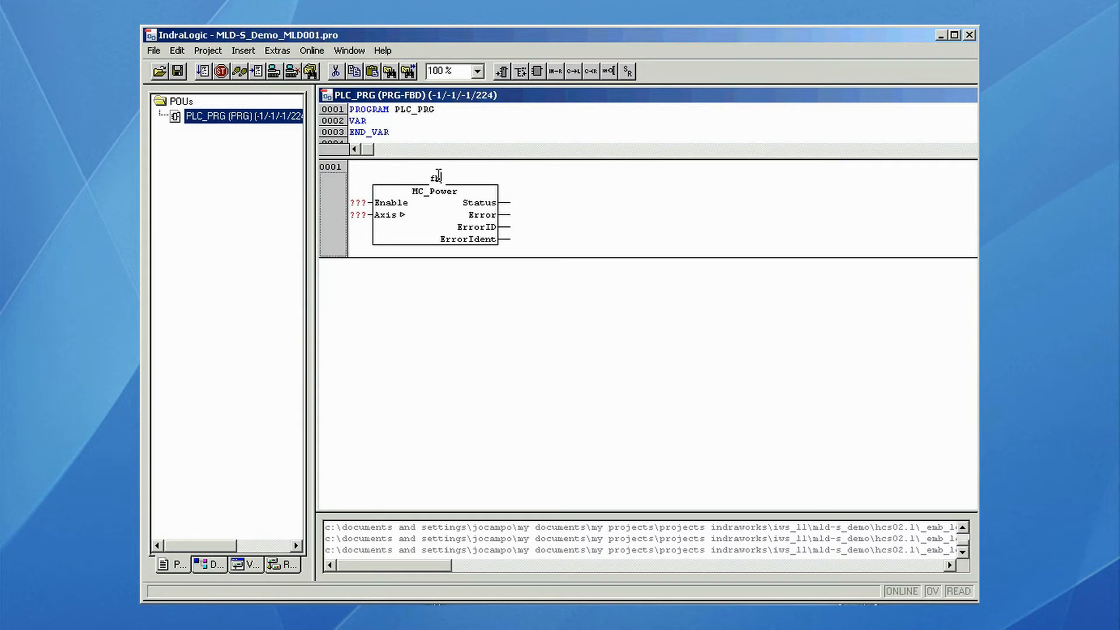
{"action": "type", "text": "fbPwr_Ax1"}
{"action": "left_click", "coordinate": [360, 202]}
{"action": "type", "text": "bEnb_Ax1"}
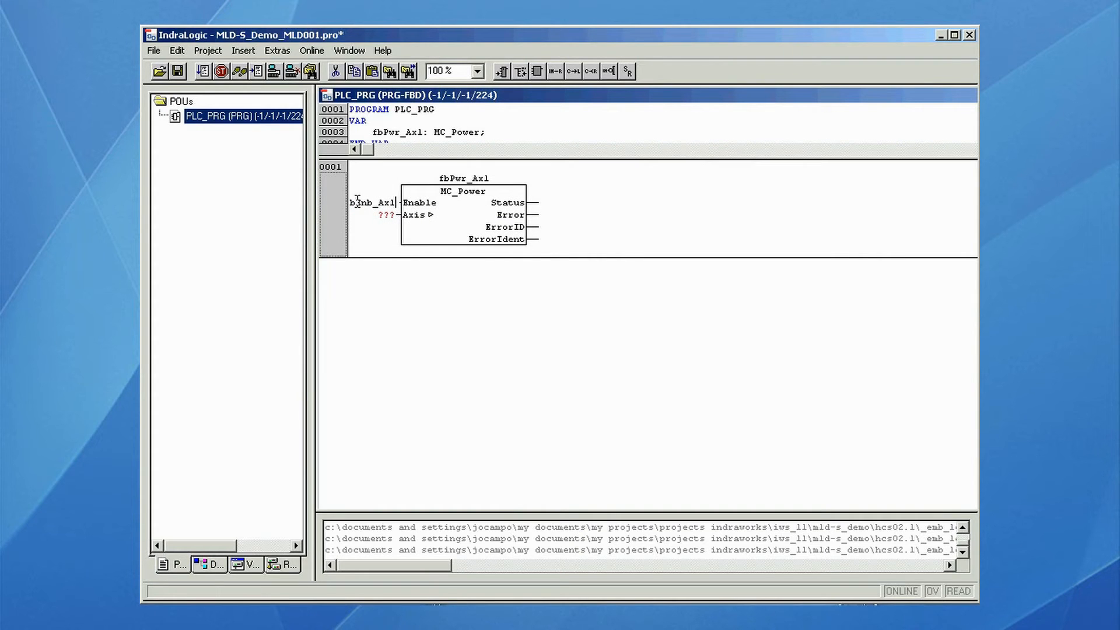
Connect Axis1 to the Axis input of MC_Power.
{"action": "left_click", "coordinate": [388, 215]}
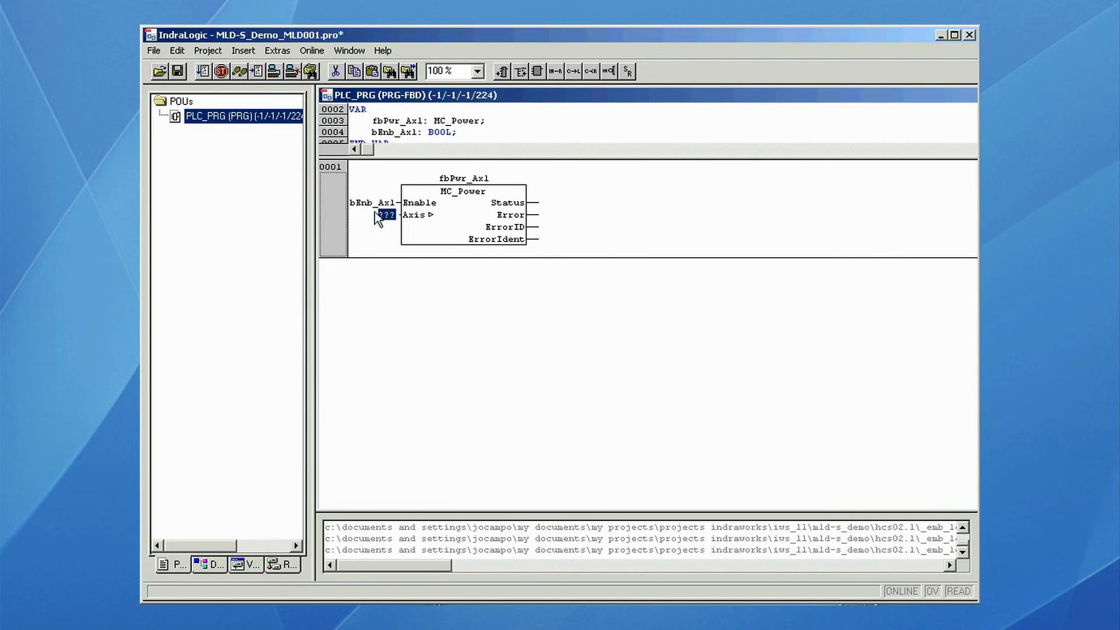
{"action": "type", "text": "Axis1"}
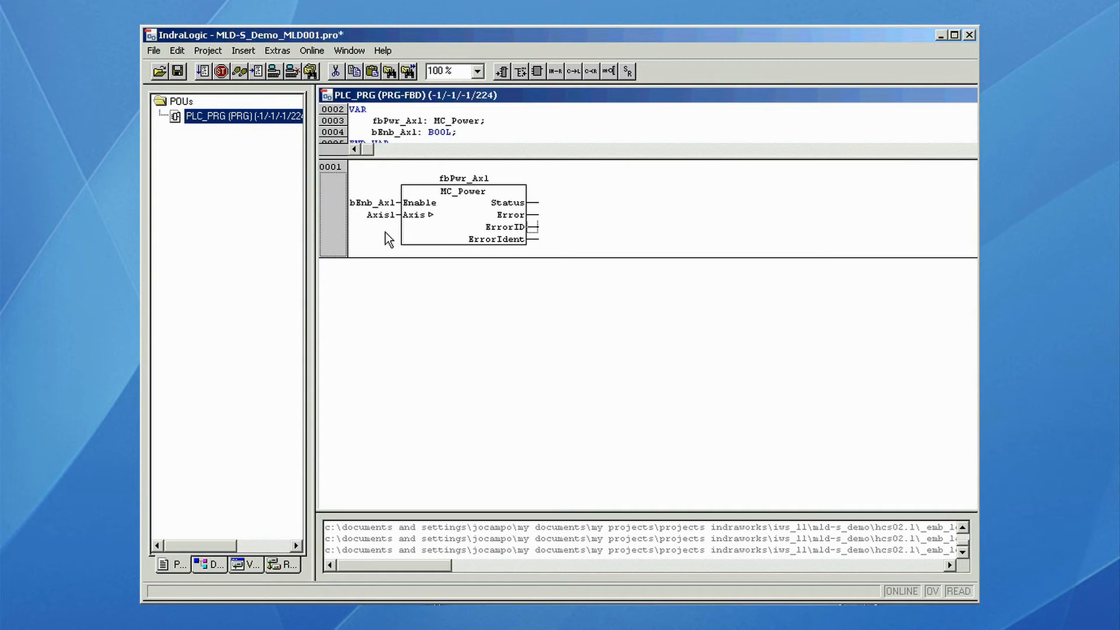
{"action": "mouse_move", "coordinate": [561, 182]}
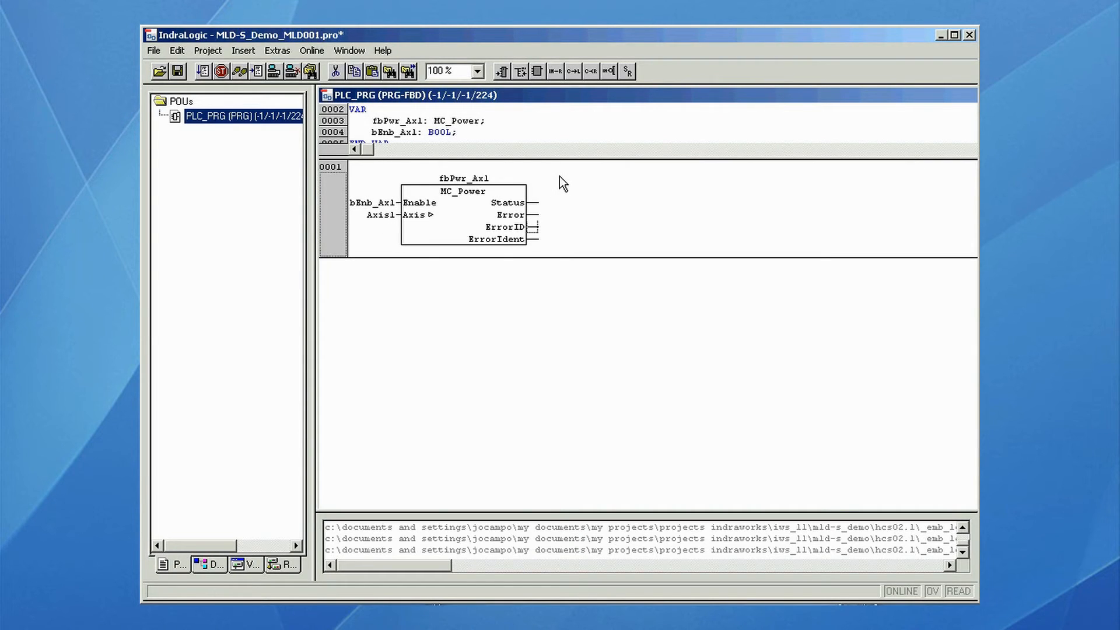
{"action": "left_click", "coordinate": [502, 71]}
{"action": "type", "text": "rVel"}
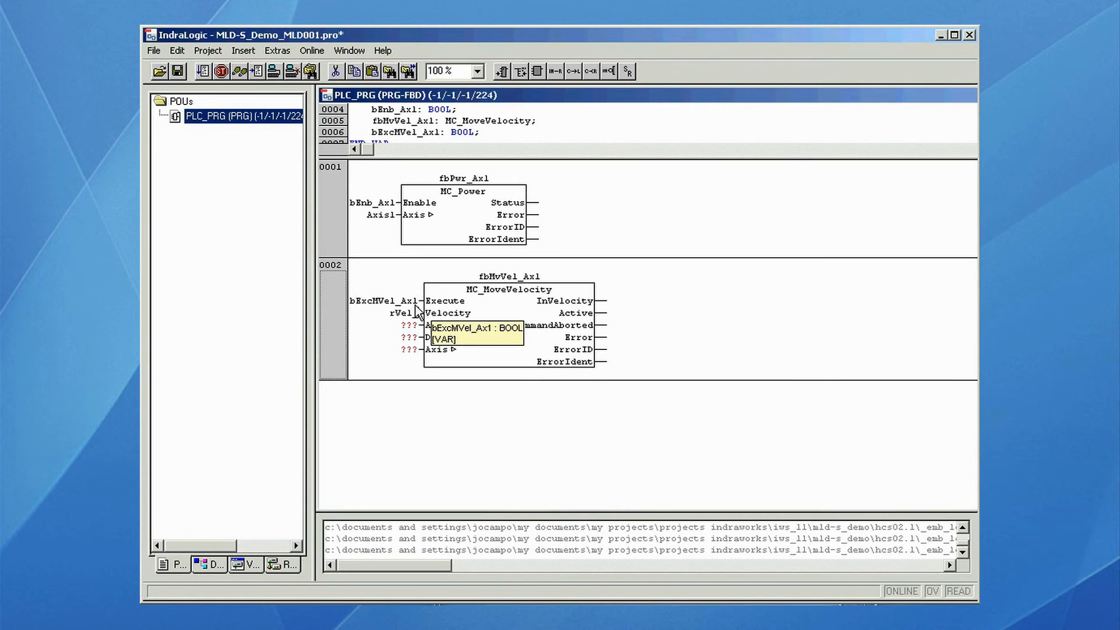
Declare rVel_ax1 as REAL and set its initial value to 100 for MC_MoveVelocity.
{"action": "type", "text": "rea"}
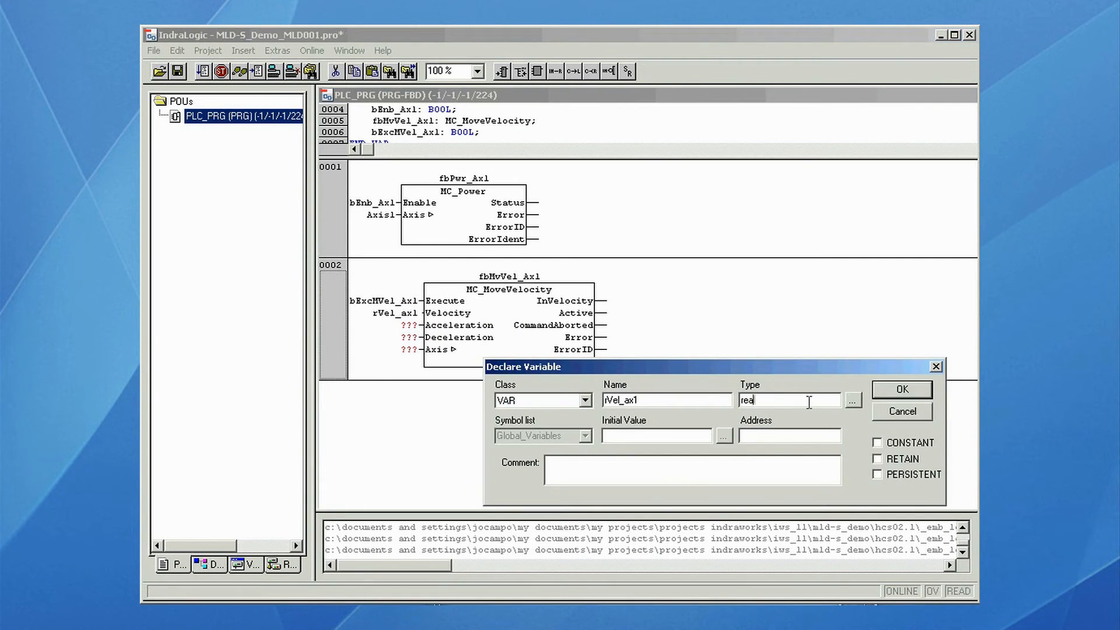
{"action": "left_click", "coordinate": [900, 390]}
{"action": "type", "text": "rAcc_Ax"}
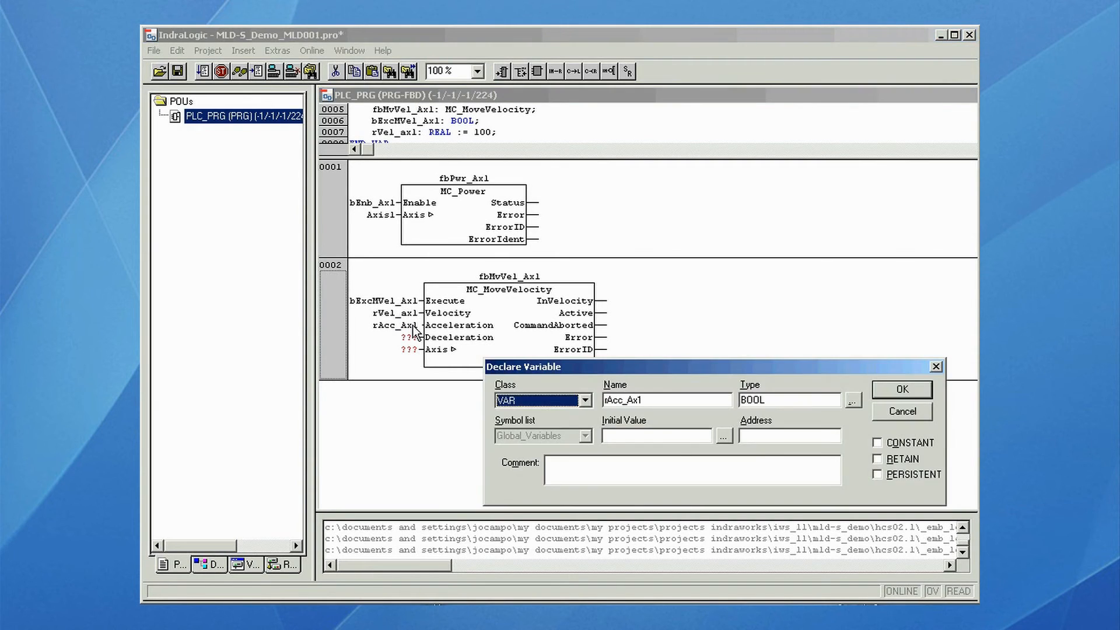
{"action": "type", "text": "100"}
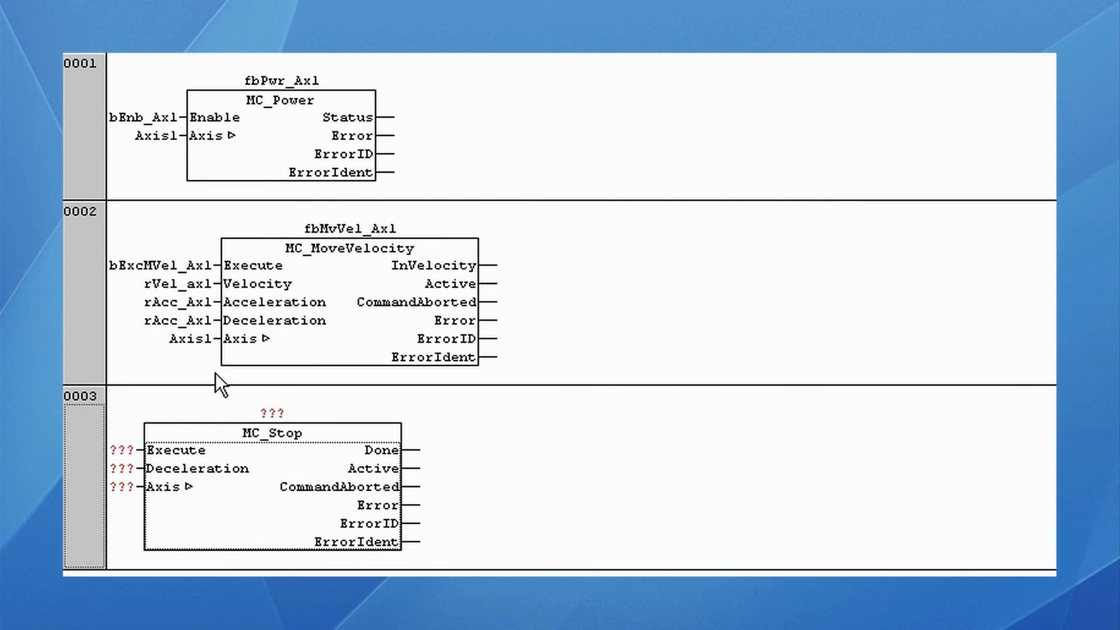
Name the MC_Stop instance fbStop_Ax1 and wire bExc_Stop_Ax1 to its Execute input.
{"action": "type", "text": "fbStop_Ax1"}
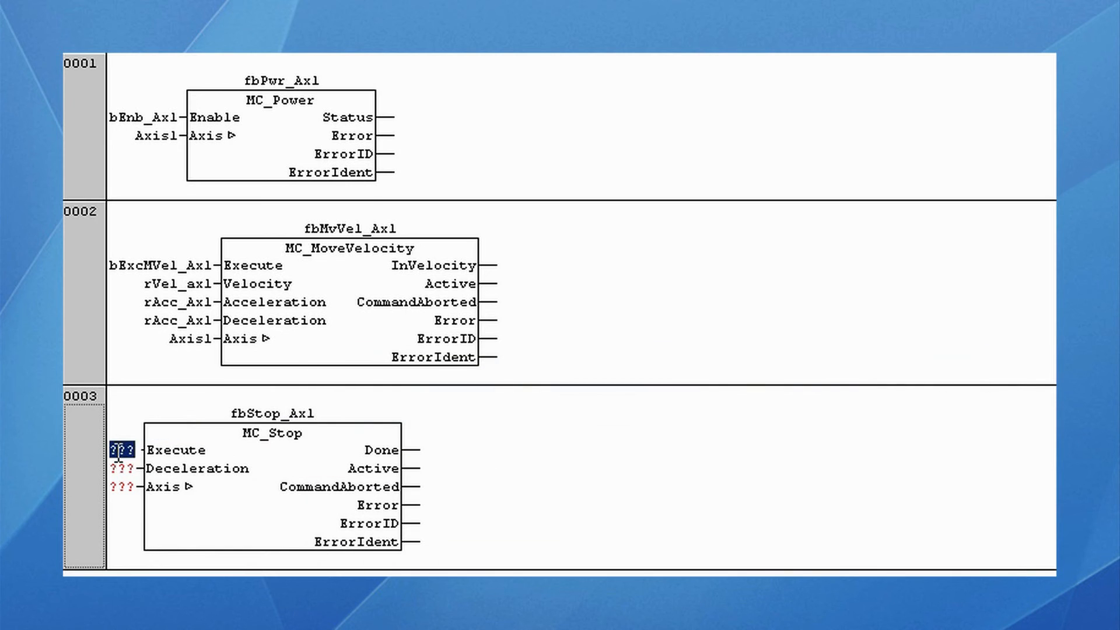
{"action": "type", "text": "bExc_Stop_Axl"}
{"action": "left_click", "coordinate": [123, 468]}
{"action": "type", "text": "rAcc_Axl"}
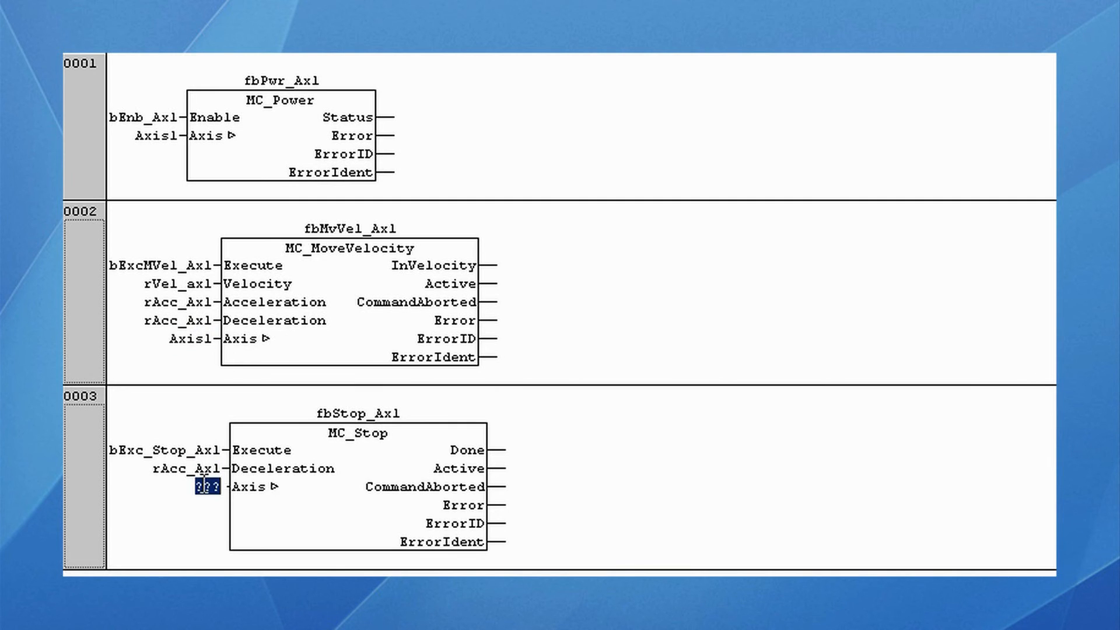
{"action": "left_click", "coordinate": [312, 50]}
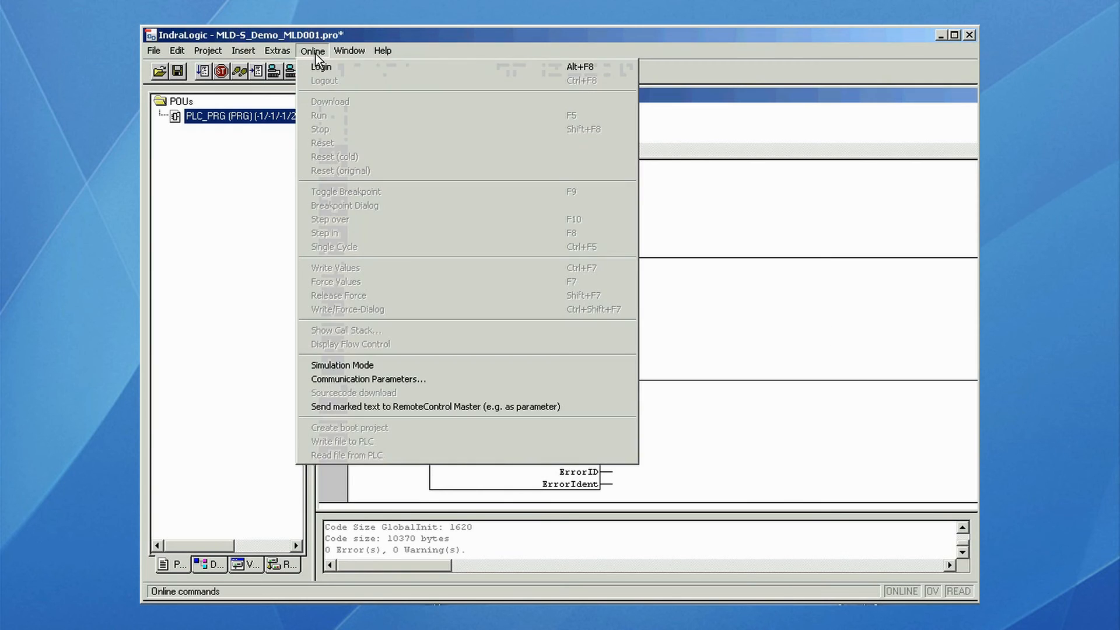
Log in to the drive, download the changed program and set it running.
{"action": "left_click", "coordinate": [321, 67]}
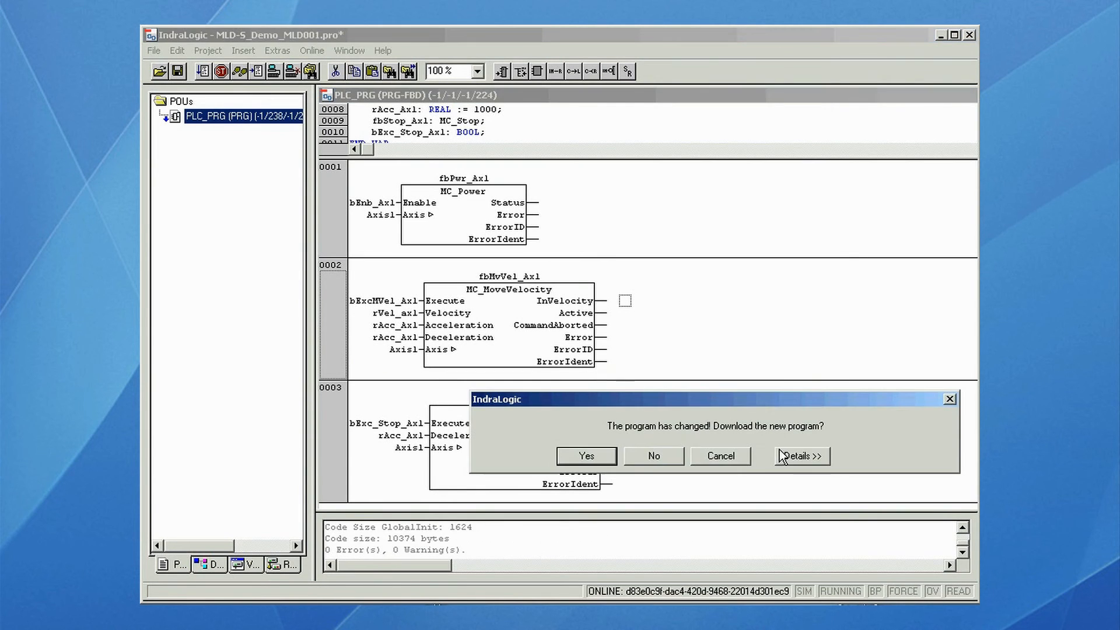
{"action": "left_click", "coordinate": [586, 457]}
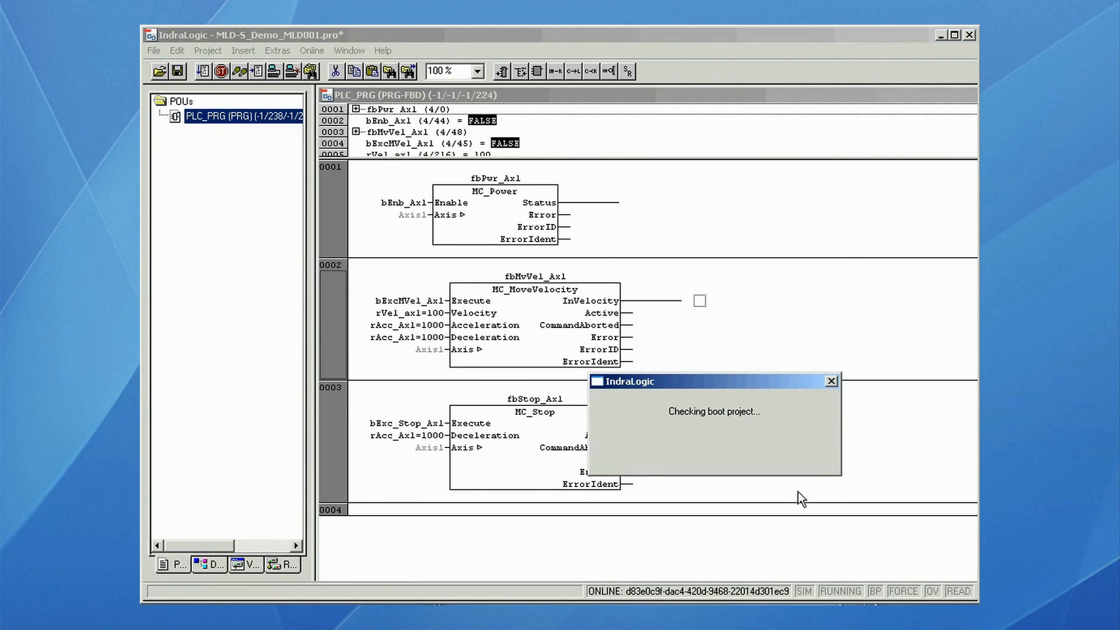
{"action": "left_click", "coordinate": [311, 51]}
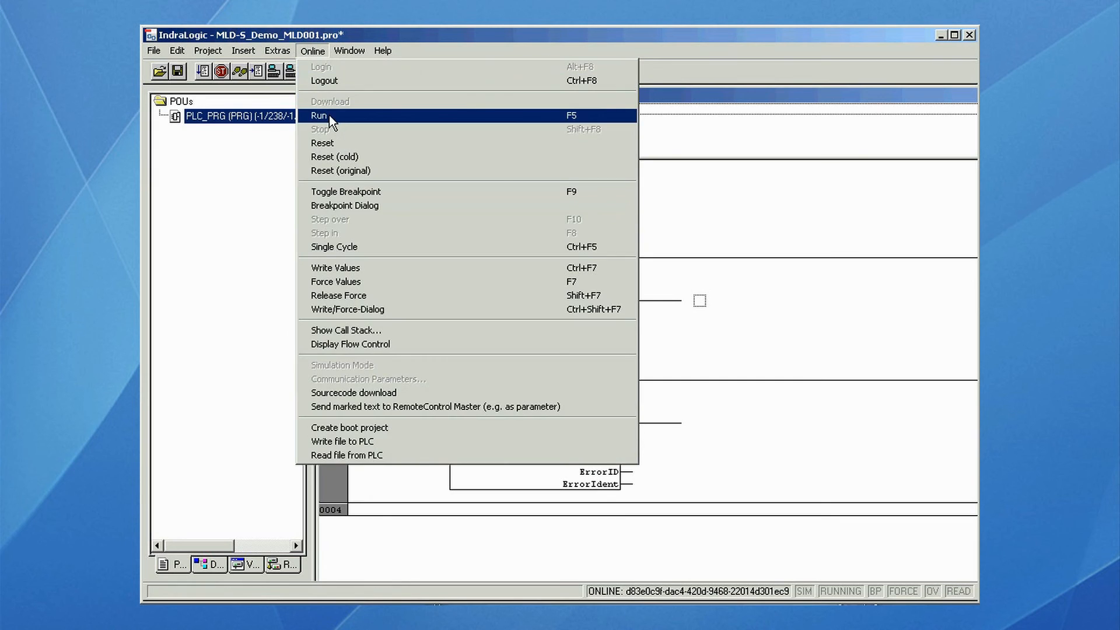
{"action": "left_click", "coordinate": [319, 116]}
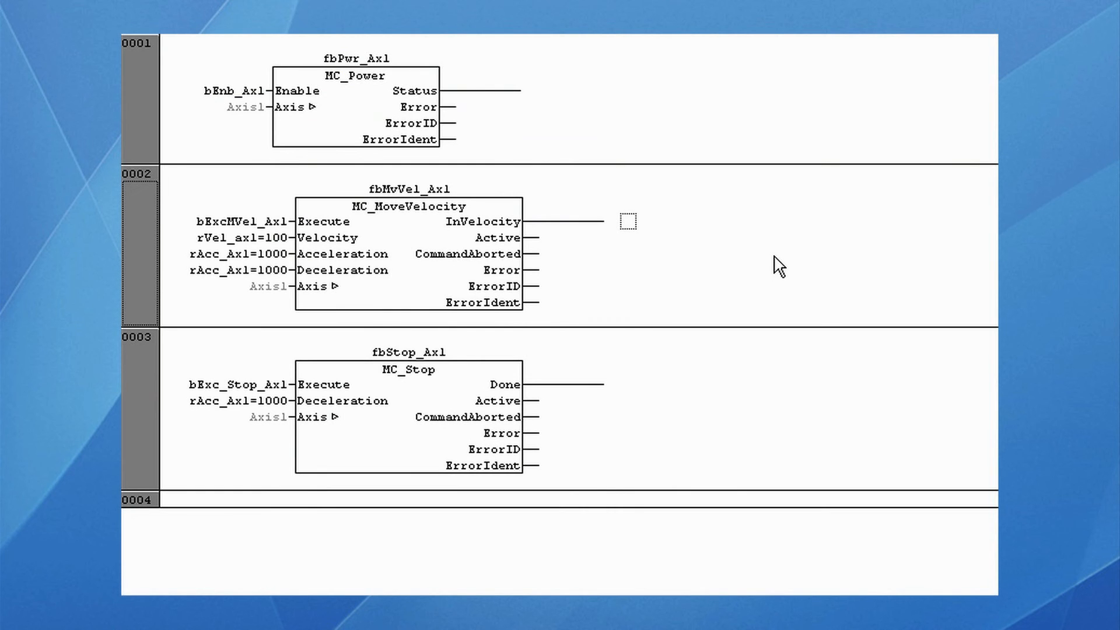